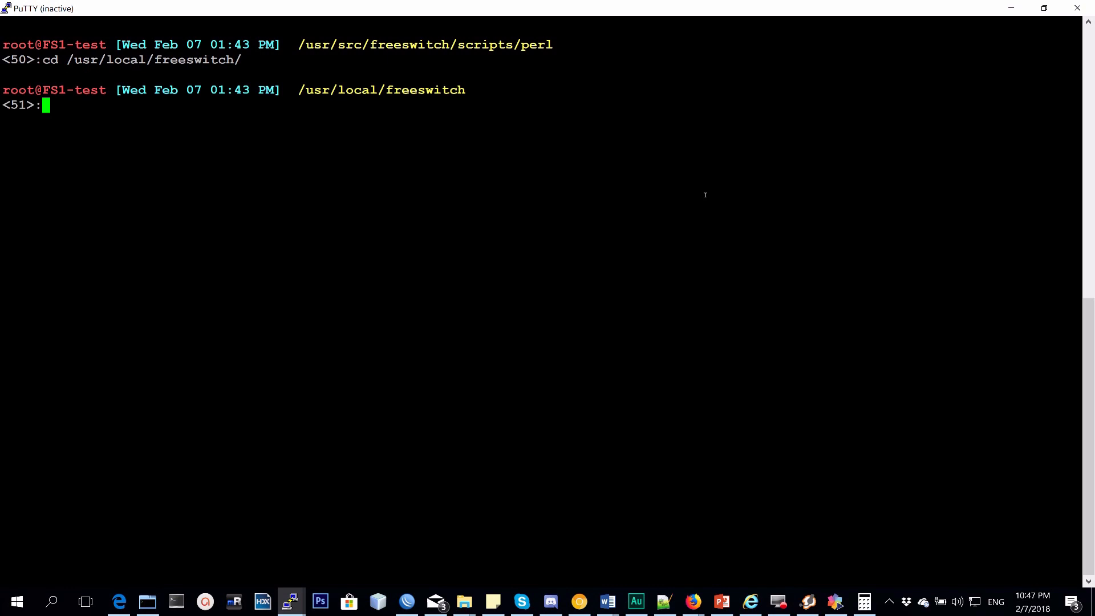
# - Start fs_cli and run 'show registrations' to list the five registered extensions
pyautogui.write('fs_Cli')
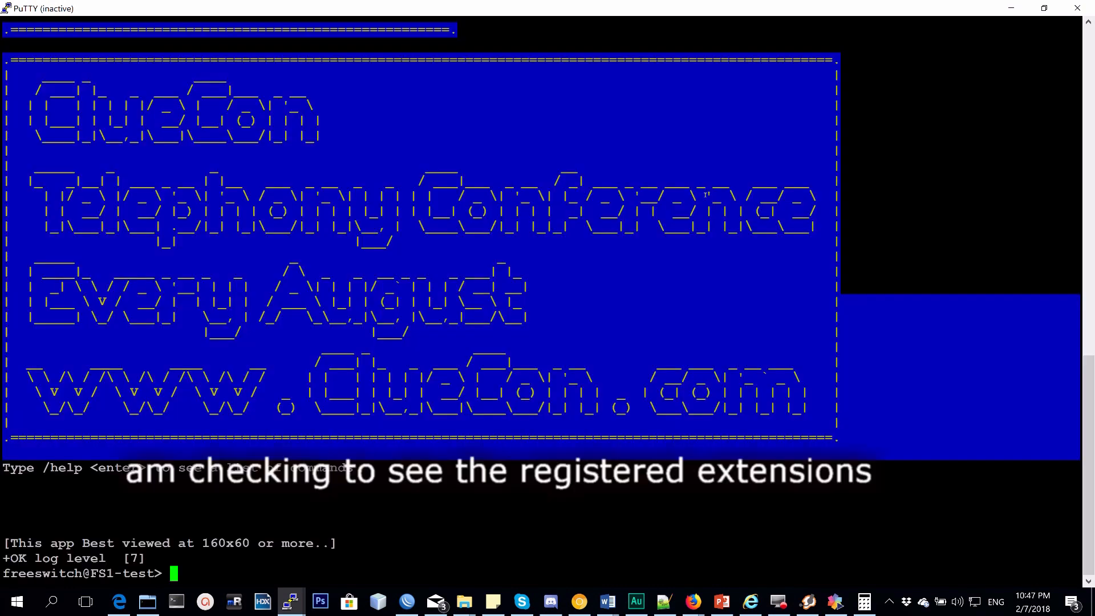
pyautogui.write('sow')
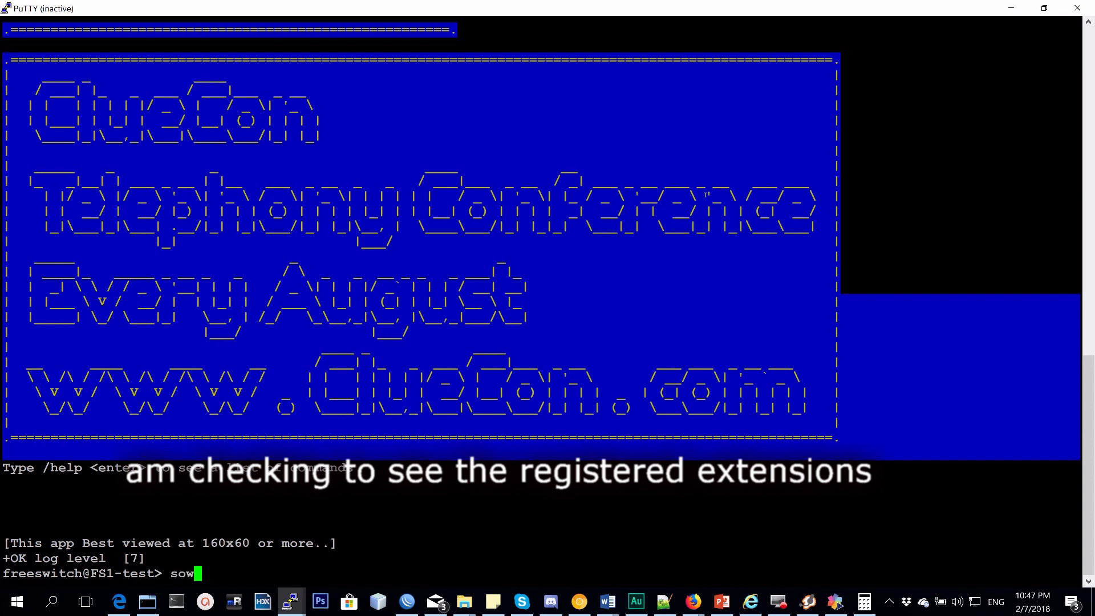
pyautogui.write('how regi')
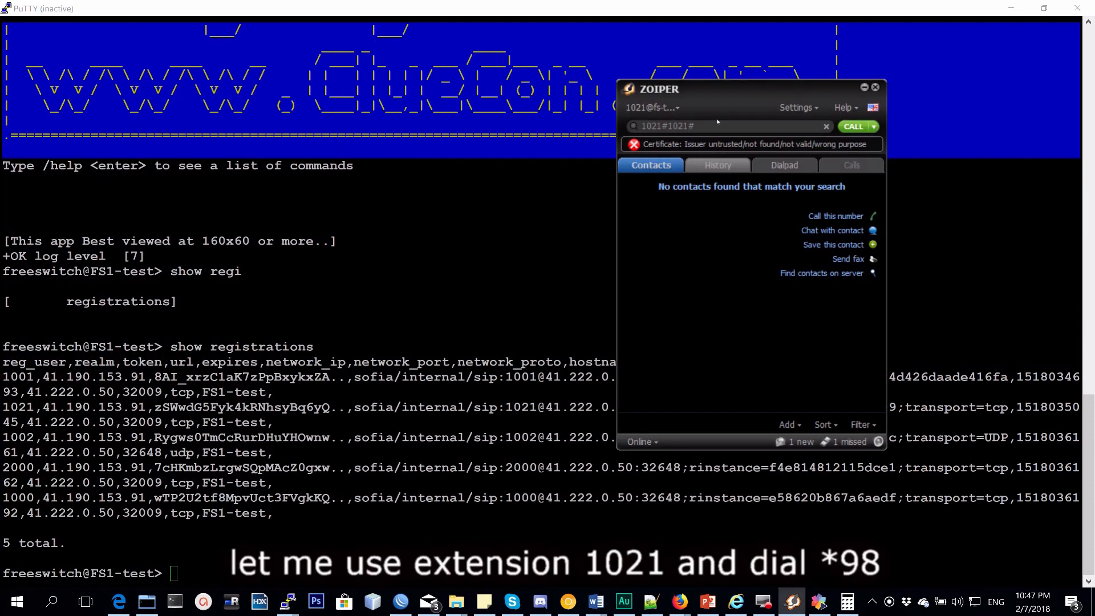
# - Clear the dial box and call *98 from extension 1021 to reach voicemail
pyautogui.click(826, 127)
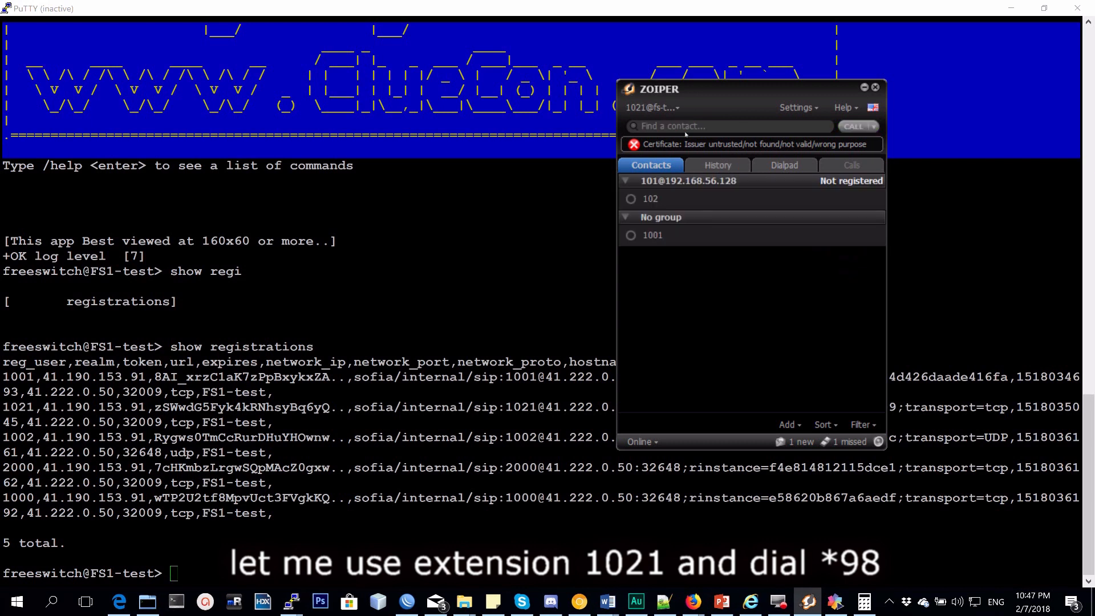
pyautogui.write('*98')
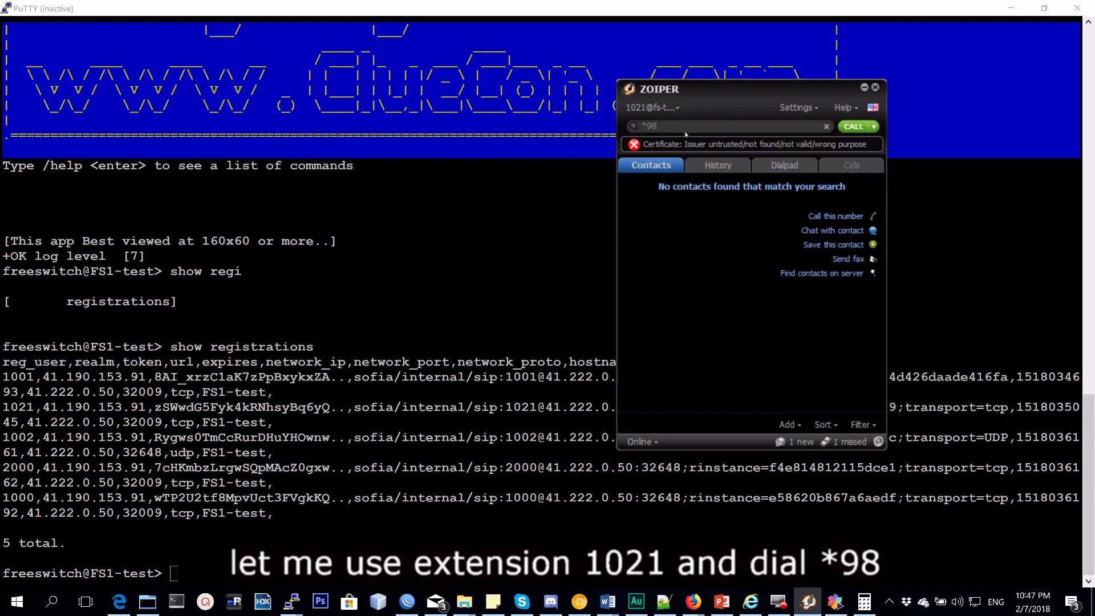
pyautogui.click(855, 127)
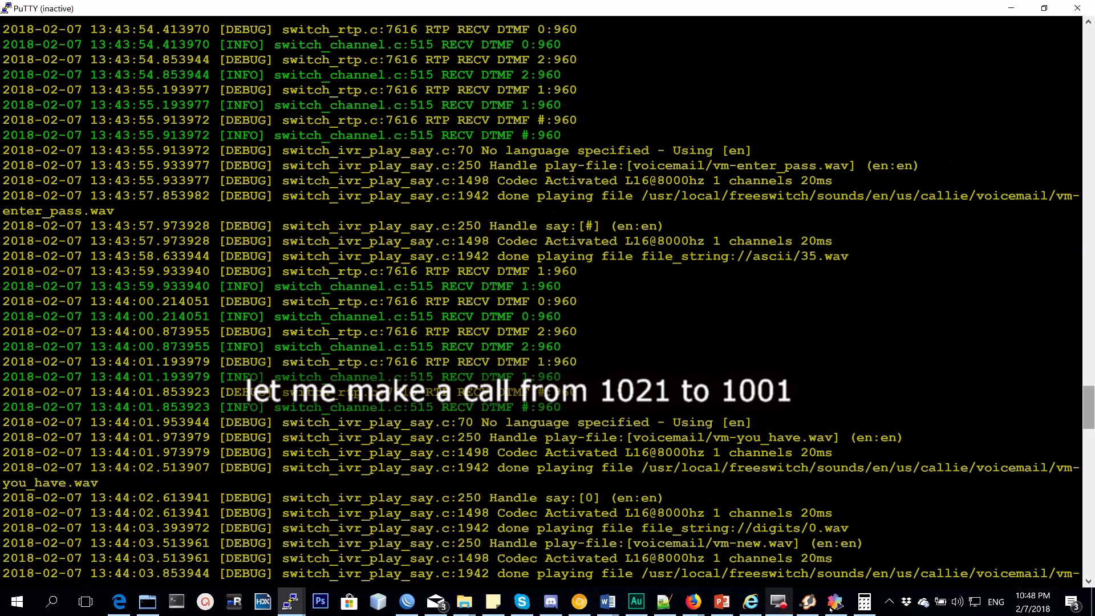
# - Call extension 1001 from 1021 and ignore the incoming call so it goes to voicemail
pyautogui.click(777, 600)
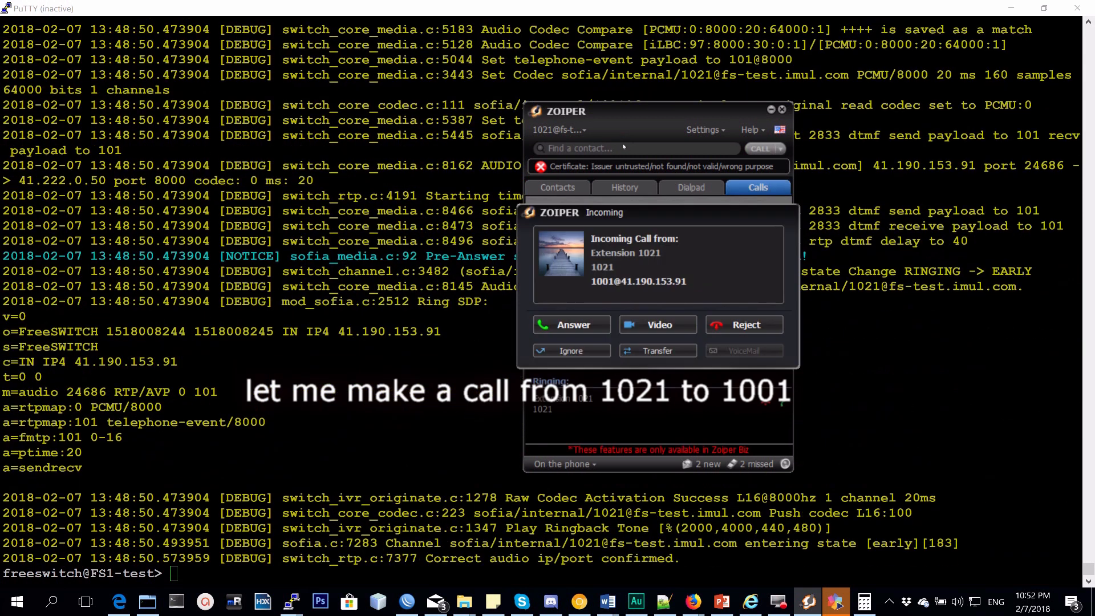
pyautogui.click(571, 324)
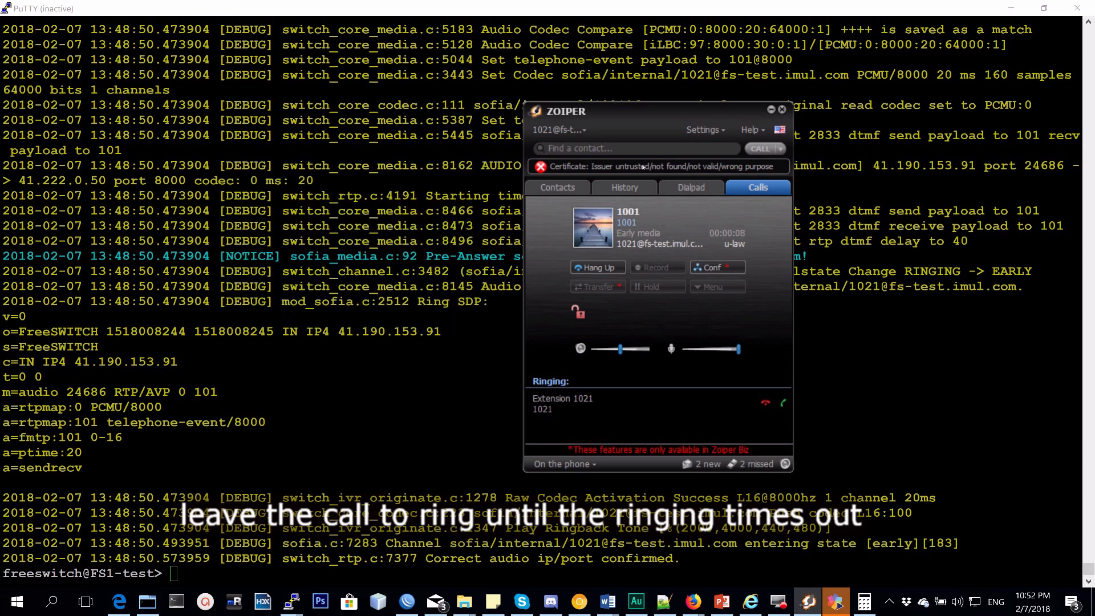
pyautogui.moveTo(697, 226)
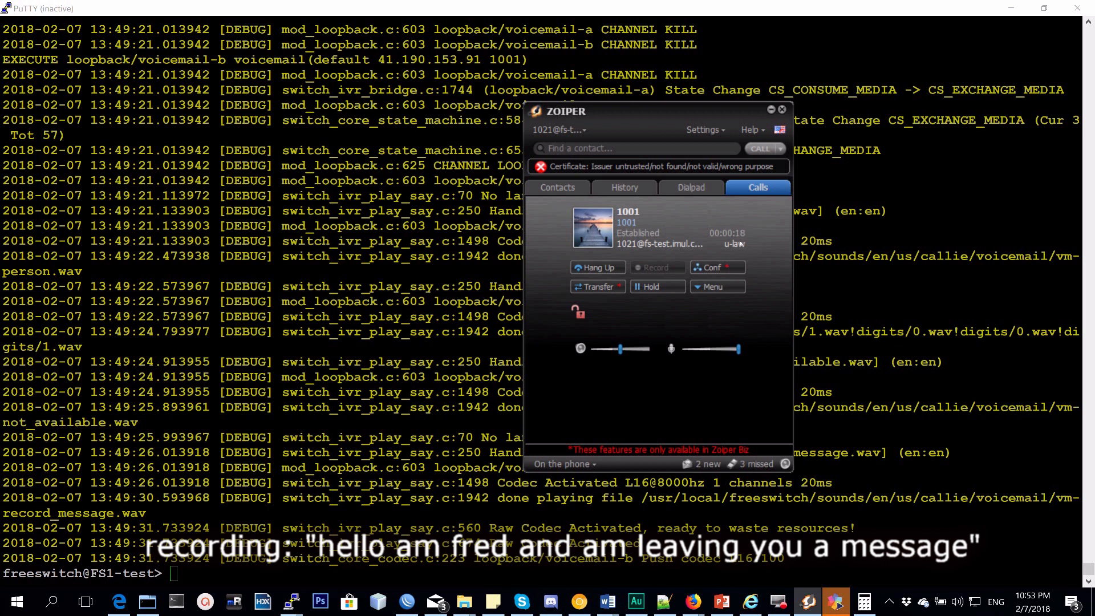
# - Enter digit 5 on the dialpad during 1001's voicemail recording
pyautogui.write('513')
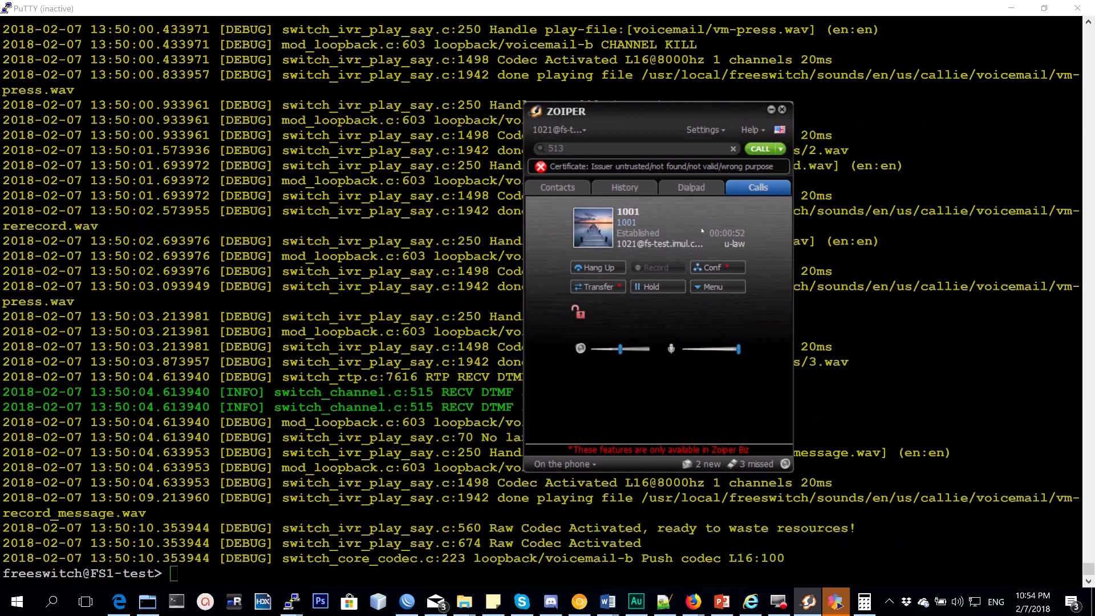
pyautogui.moveTo(649, 249)
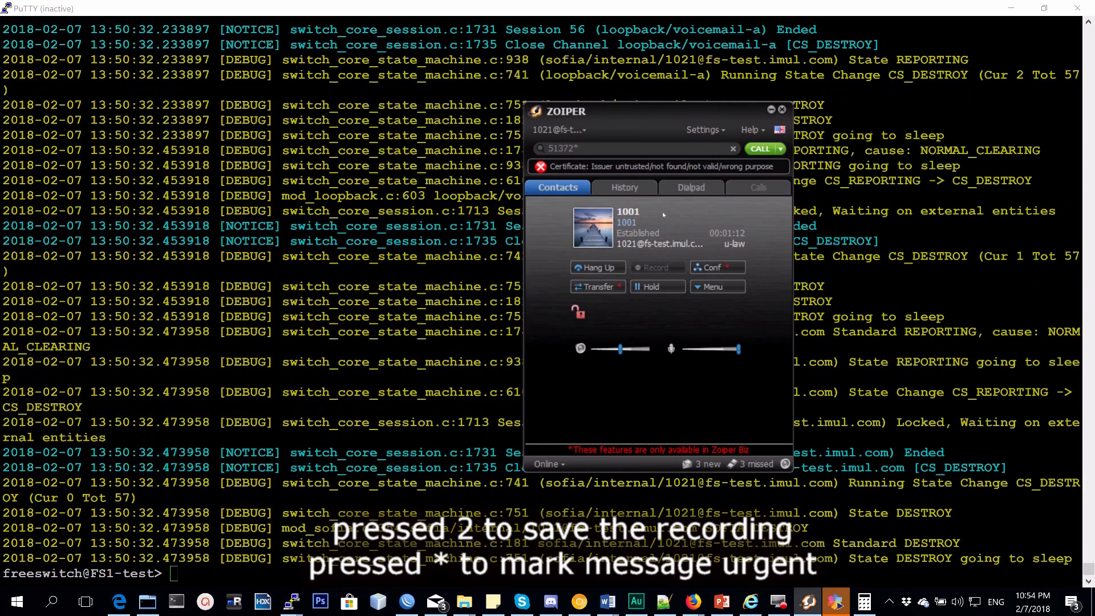
# - Call *98 from extension 1001 to start the voicemail check
pyautogui.click(578, 130)
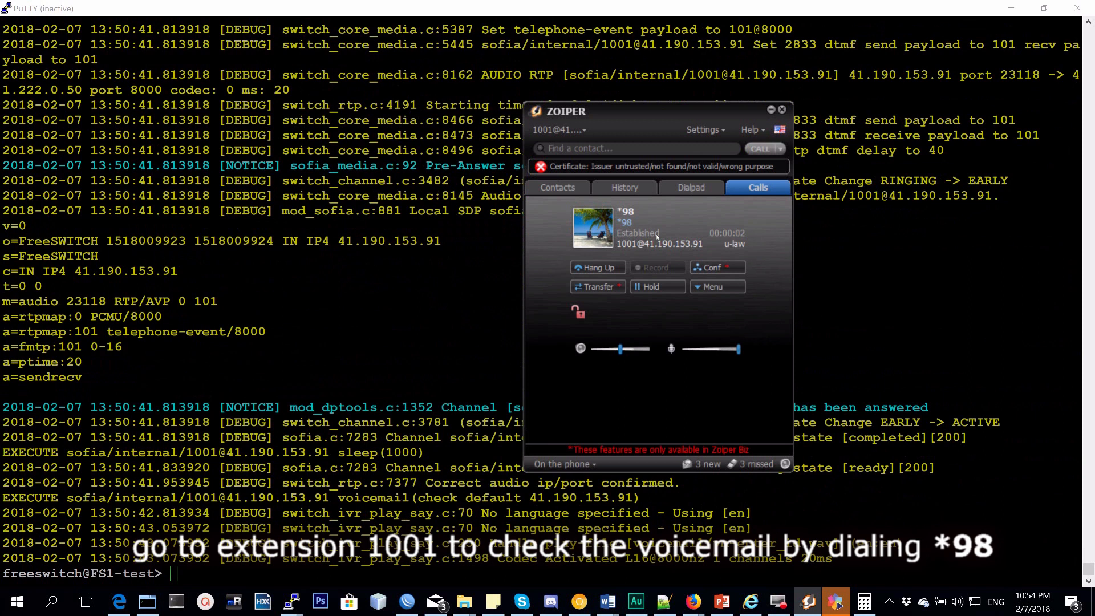
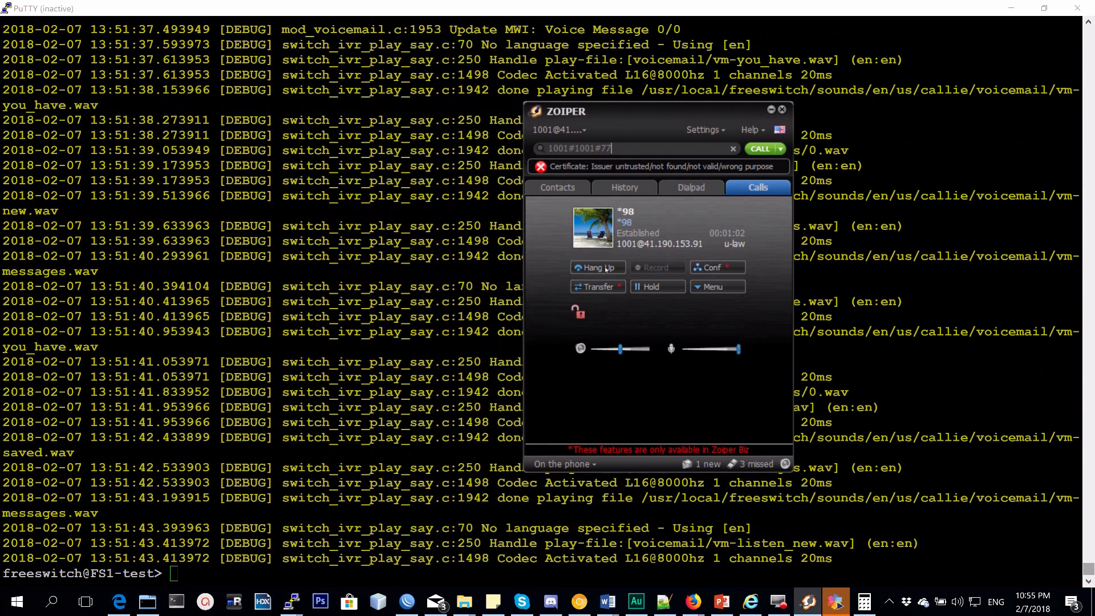
# - Log into 1001's voicemail with the dialpad, delete the message, and hang up
pyautogui.click(597, 267)
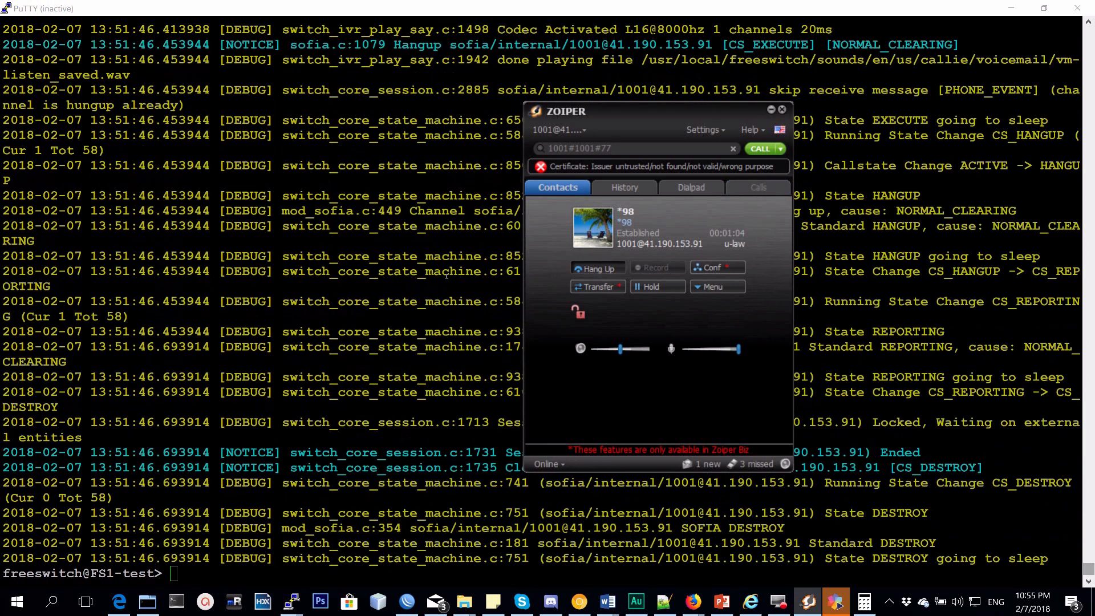